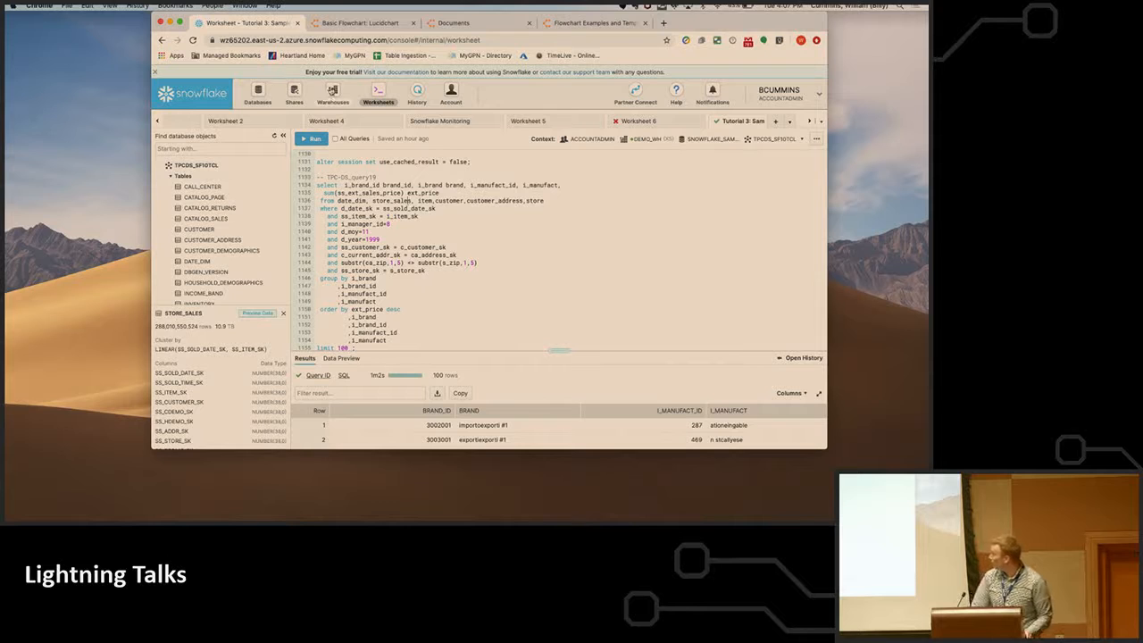
# Switch from the worksheet to the Warehouses overview listing LOAD_WH and DEMO_WH
pyautogui.click(333, 92)
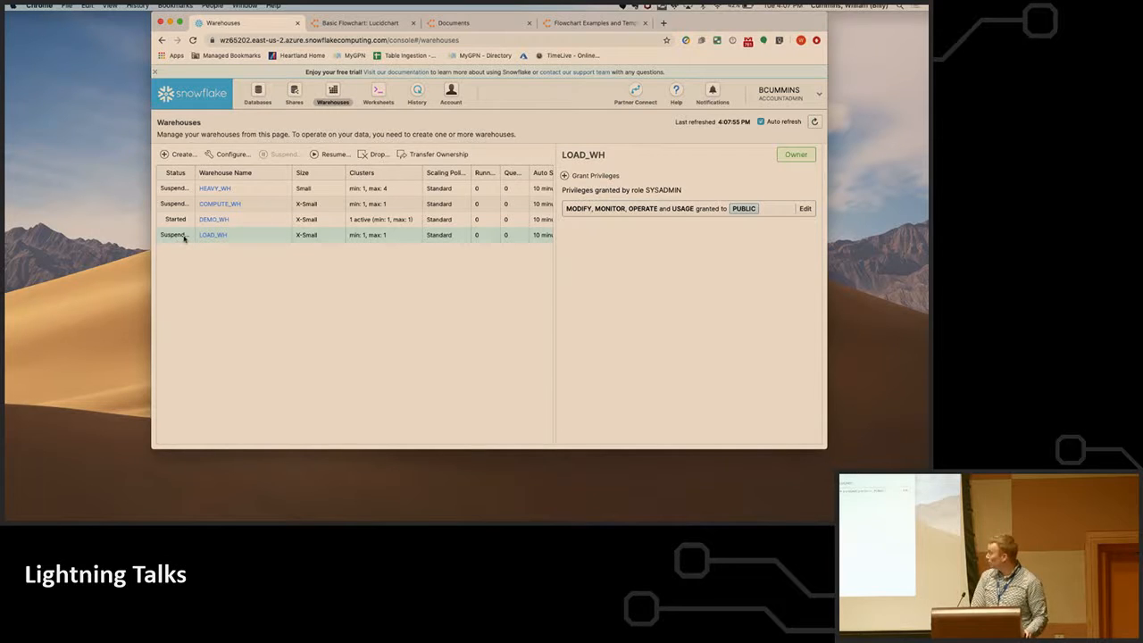
pyautogui.moveTo(175, 234)
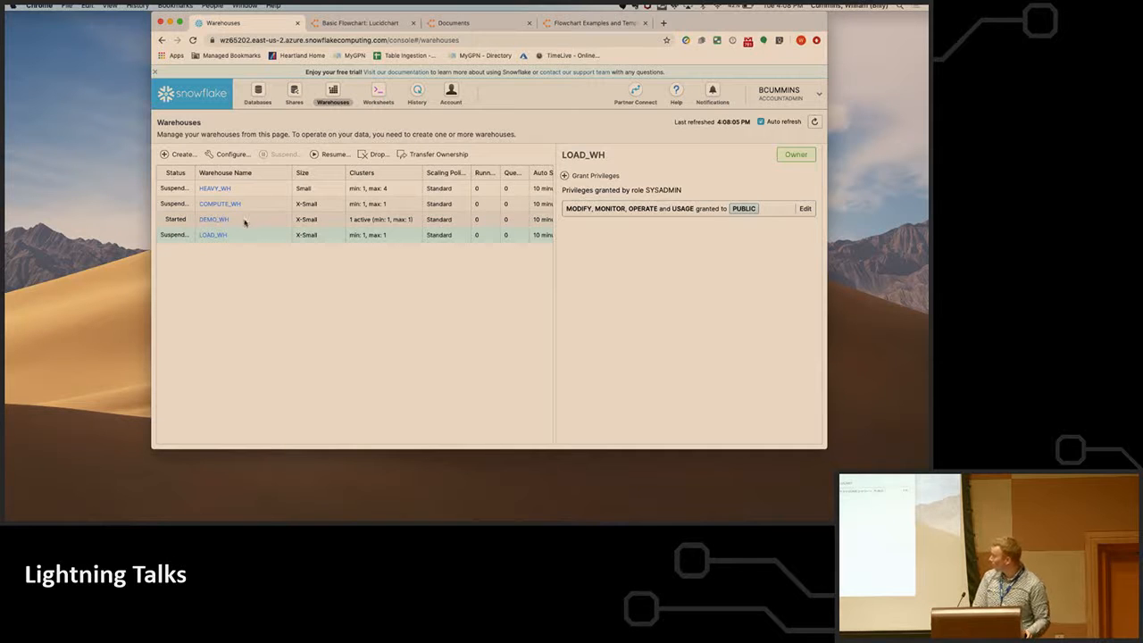
# Resume LOAD_WH at X-Small size and bring its details back up once started
pyautogui.click(215, 218)
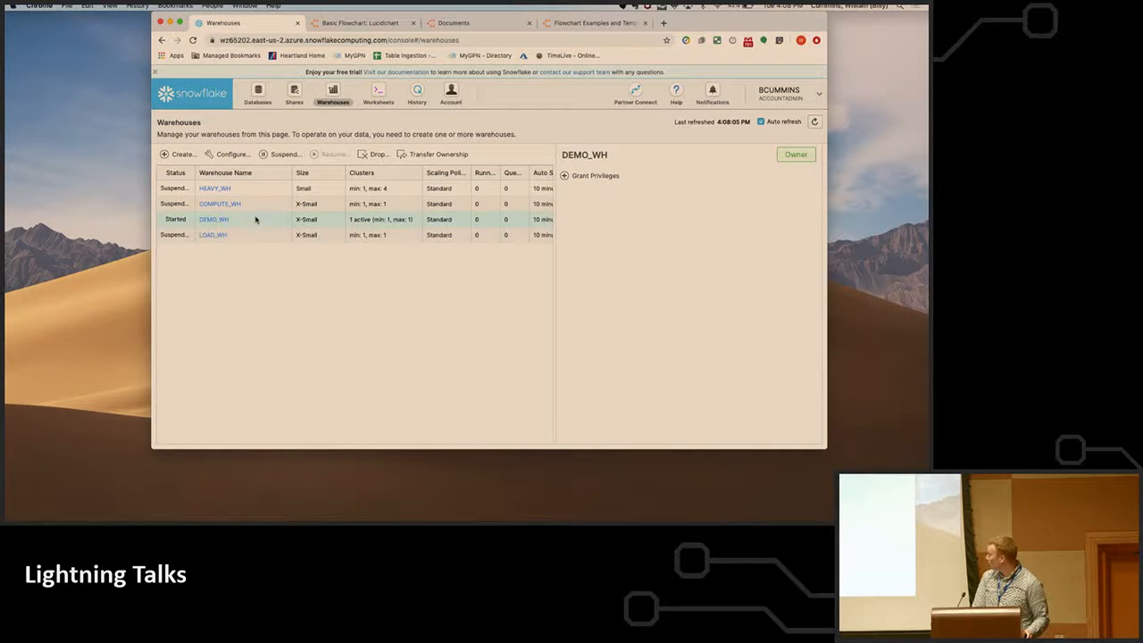
pyautogui.click(214, 234)
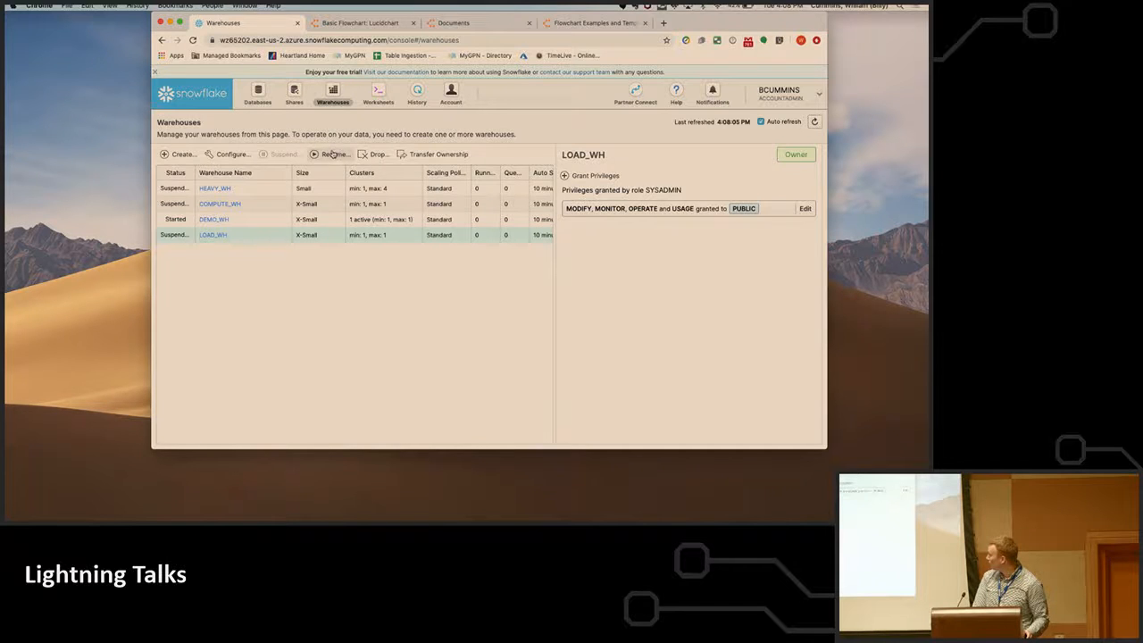
pyautogui.click(332, 154)
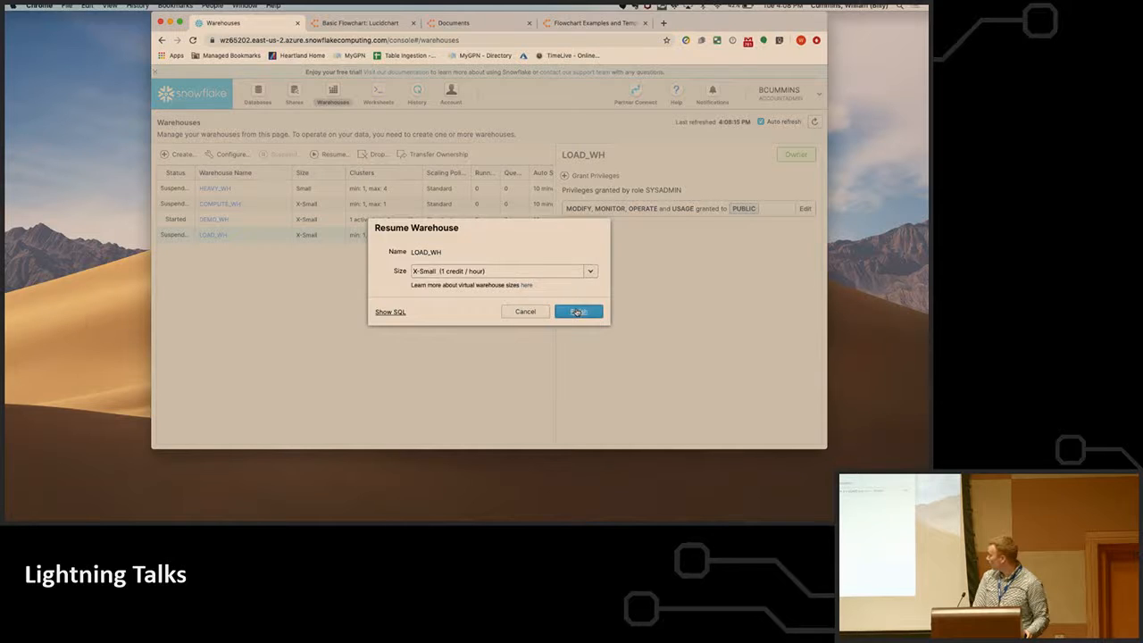
pyautogui.click(579, 311)
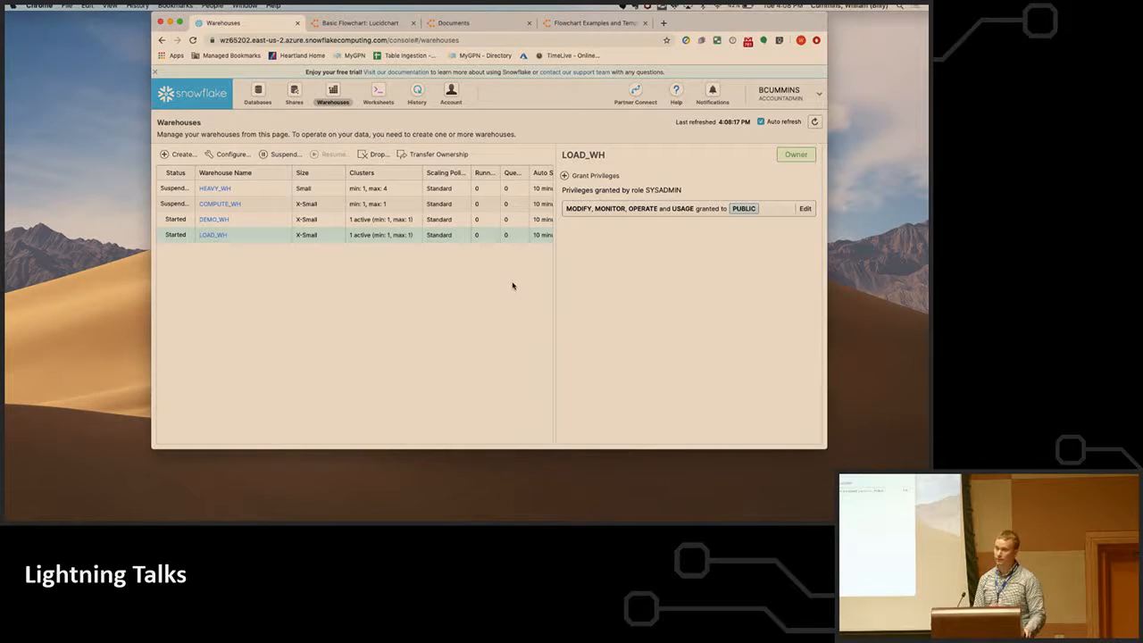
pyautogui.moveTo(423, 243)
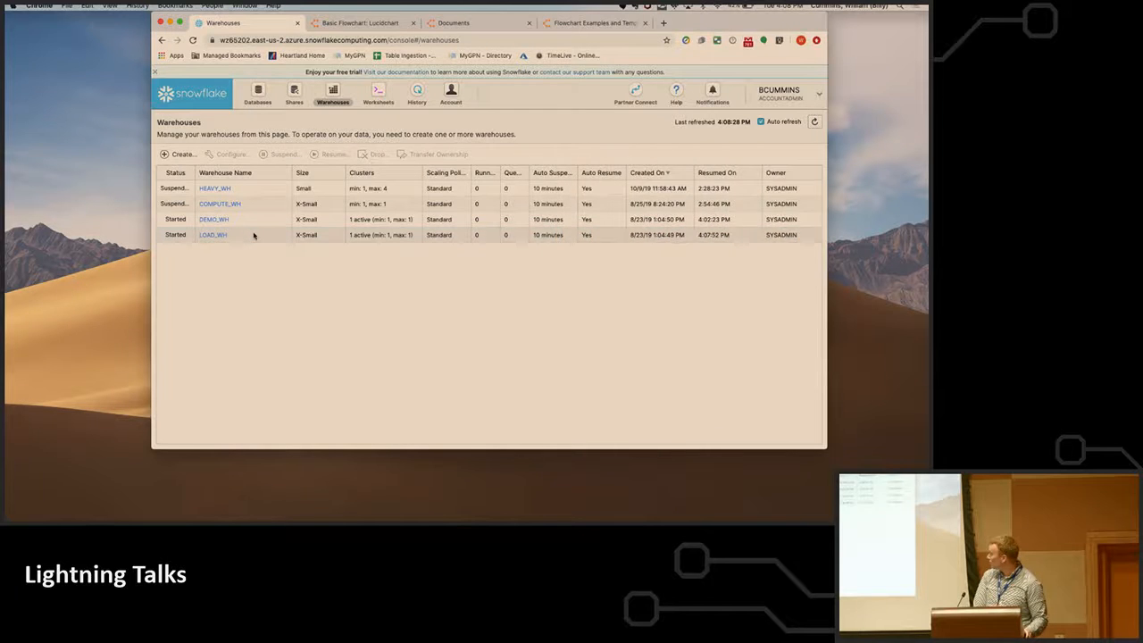
pyautogui.click(215, 234)
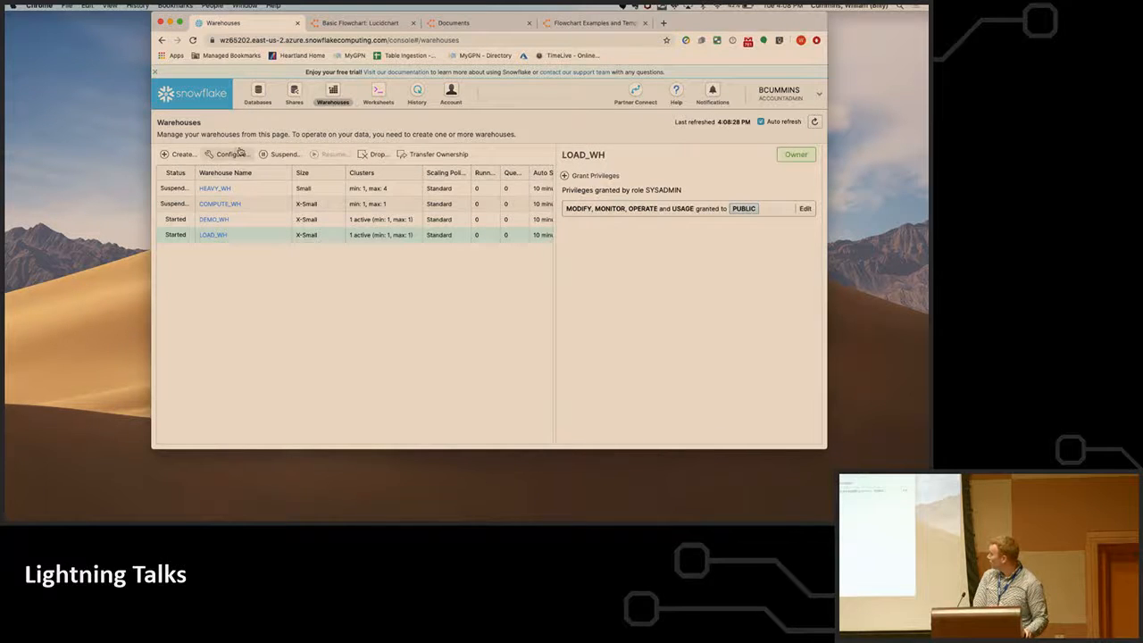
pyautogui.click(230, 153)
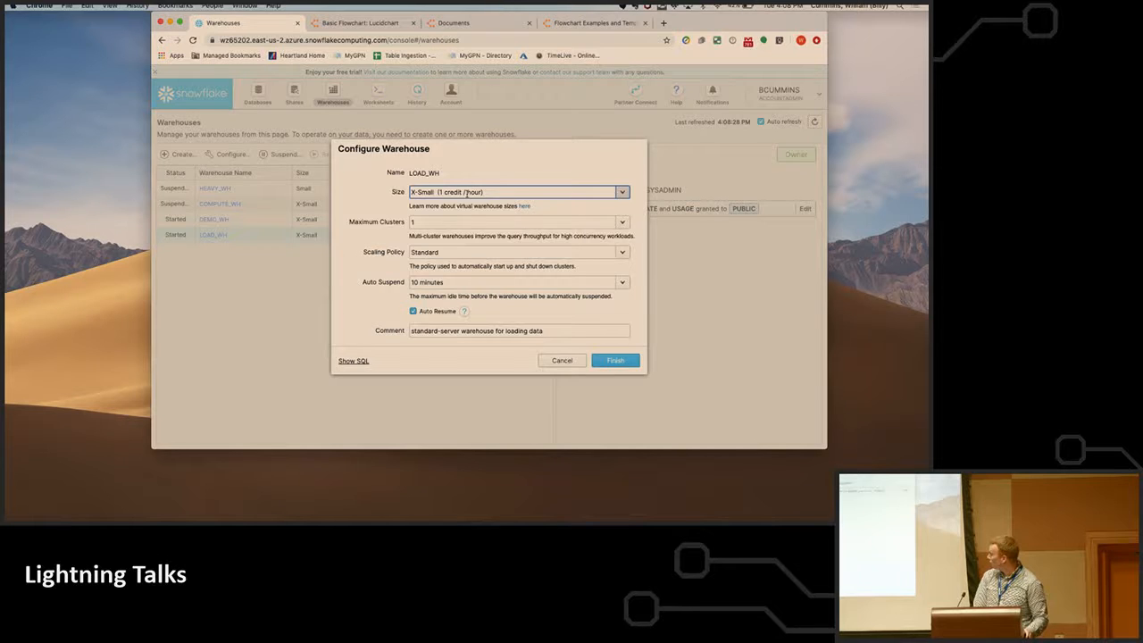
pyautogui.click(622, 191)
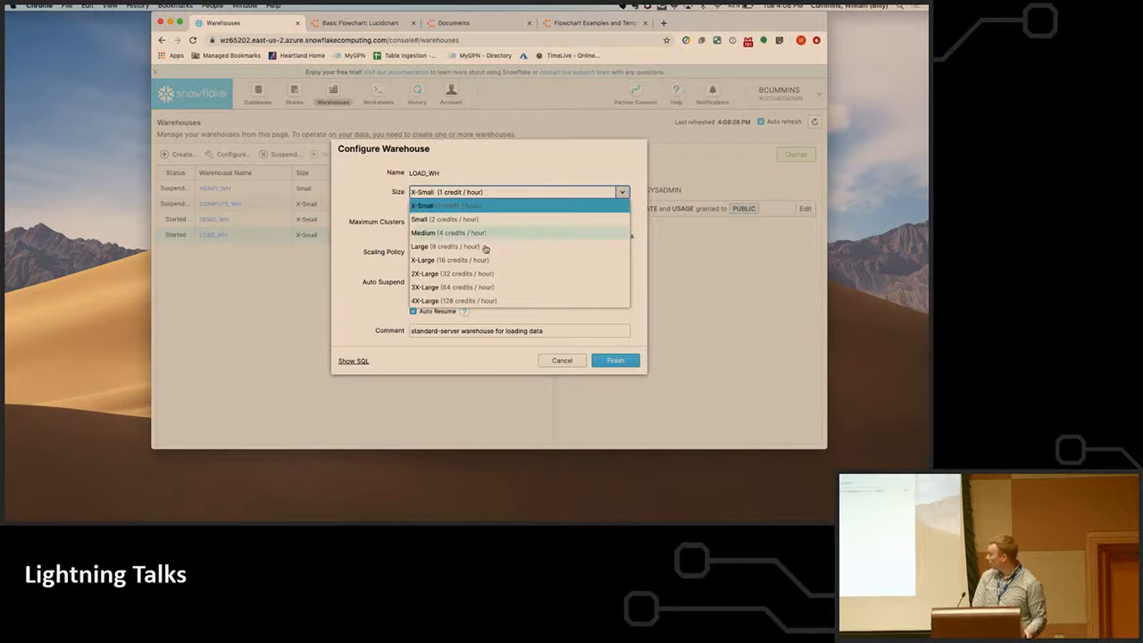
pyautogui.moveTo(432, 300)
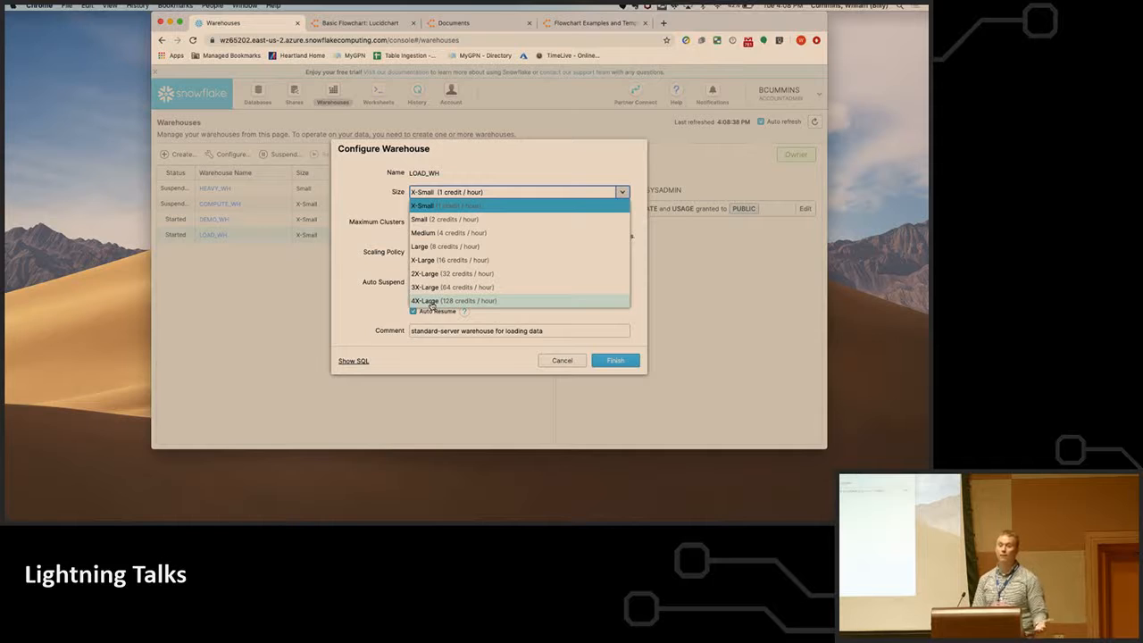
pyautogui.moveTo(529, 357)
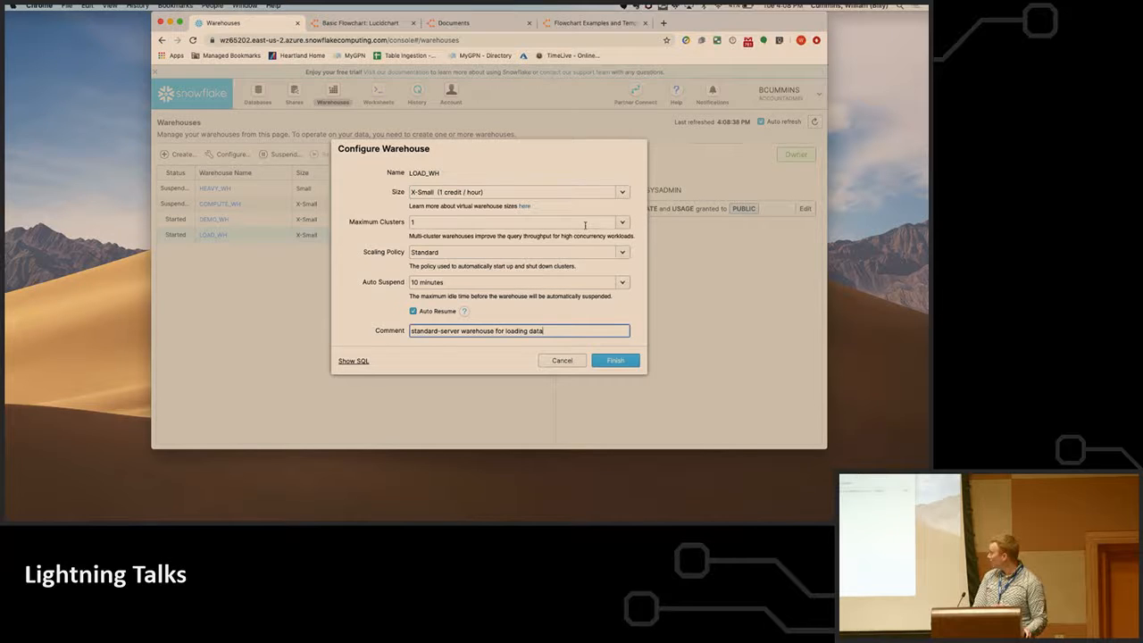
pyautogui.click(621, 221)
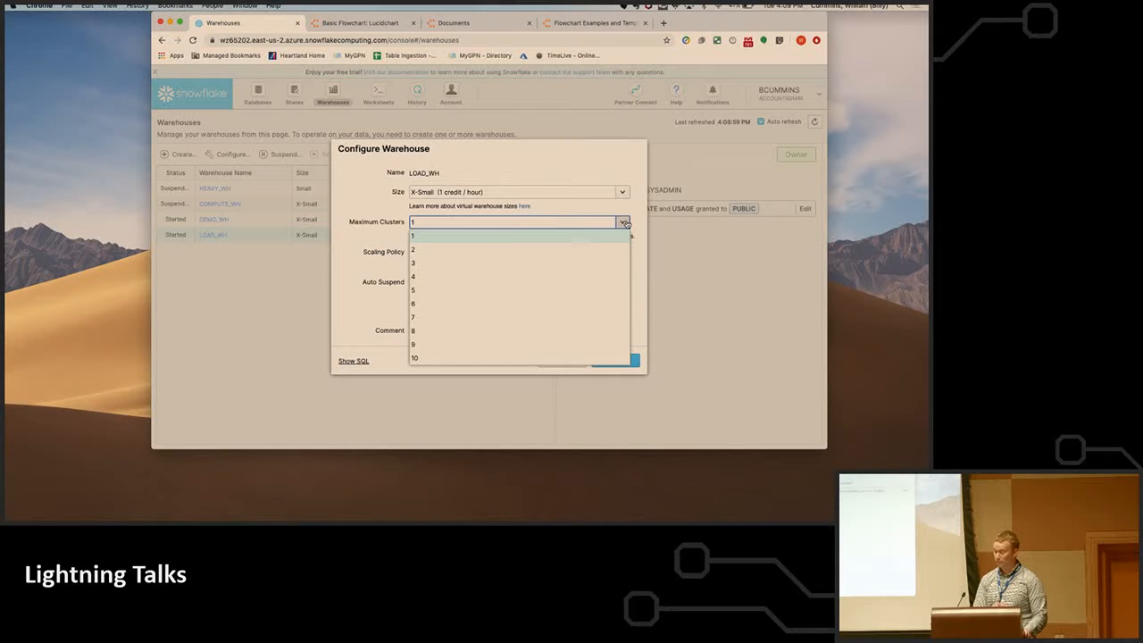
pyautogui.click(413, 236)
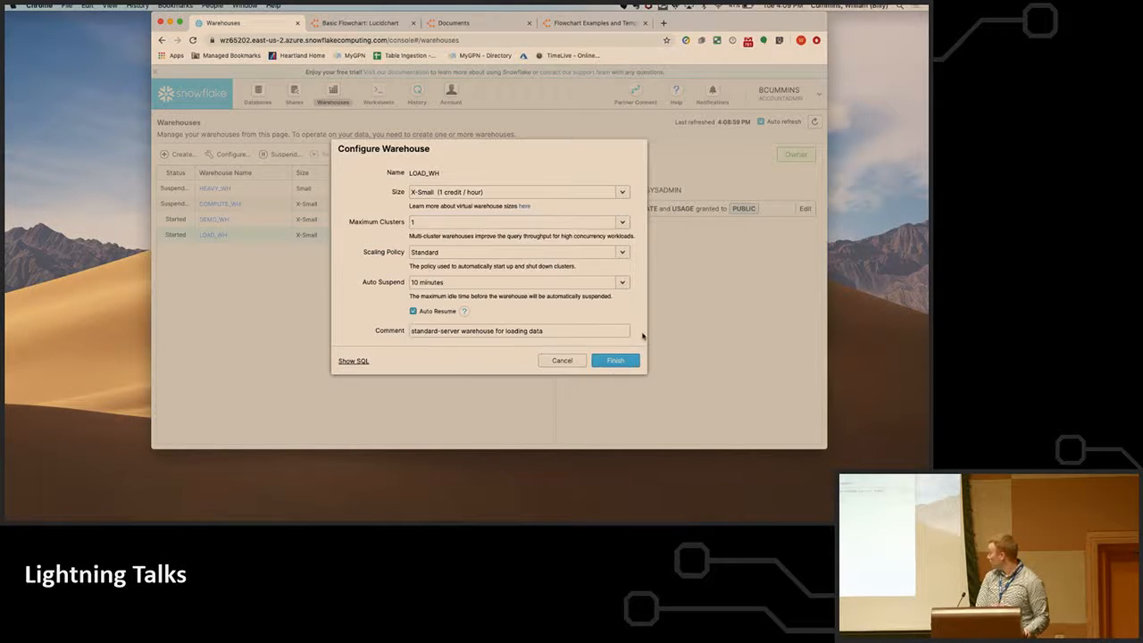
pyautogui.click(614, 361)
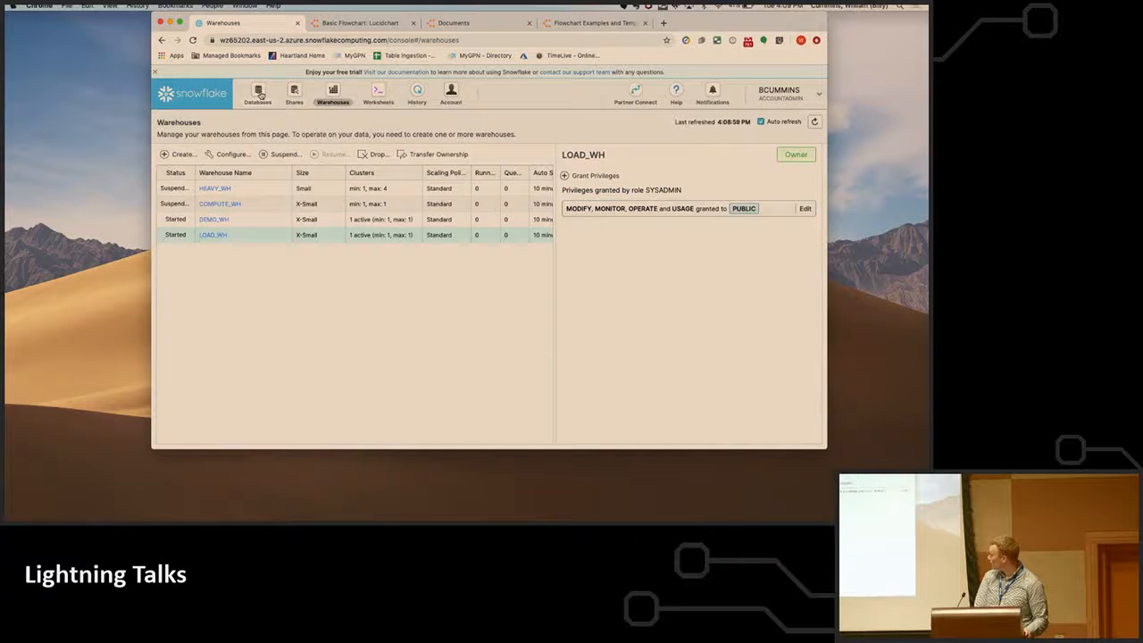
pyautogui.click(378, 93)
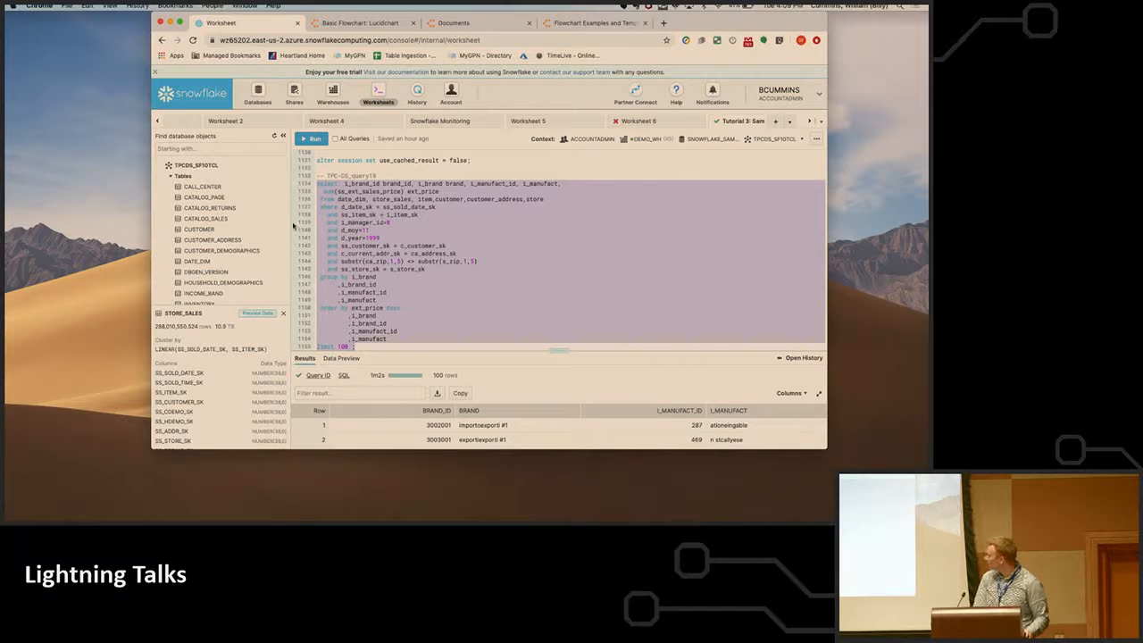
pyautogui.moveTo(205, 218)
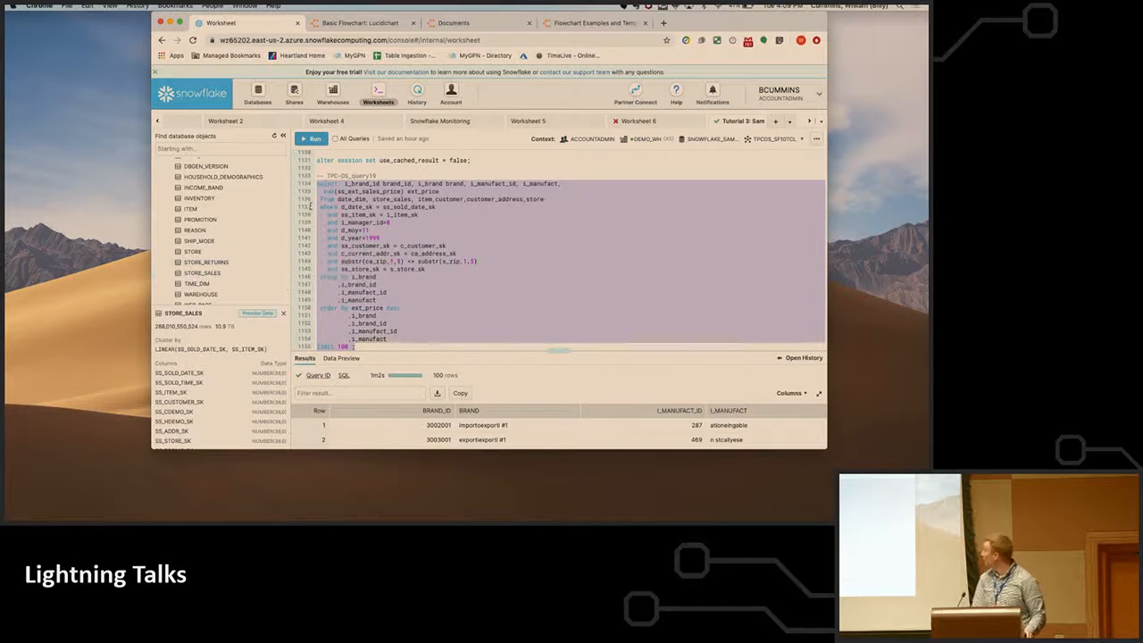
# Run the TPC brand query on the demo warehouse and get brand rows with extended prices
pyautogui.click(314, 139)
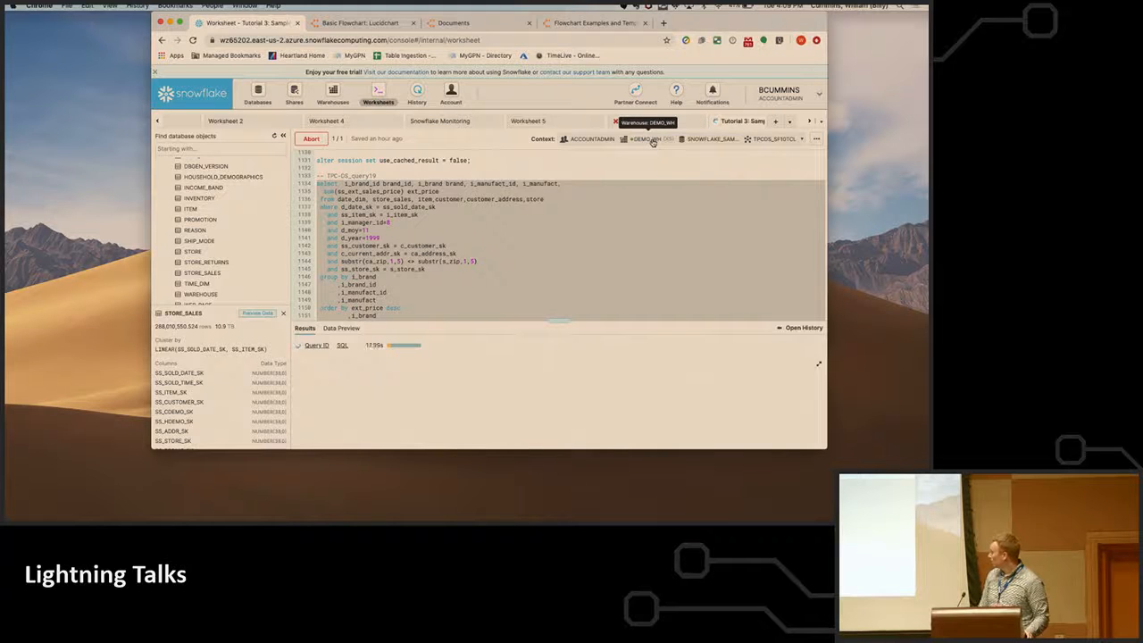
pyautogui.click(311, 140)
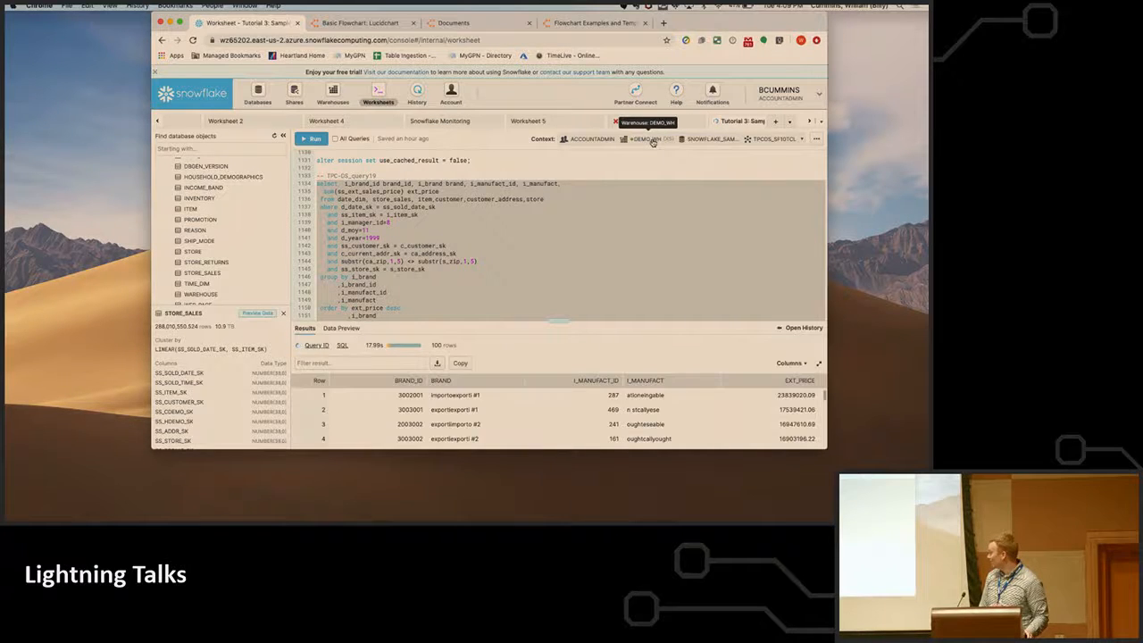